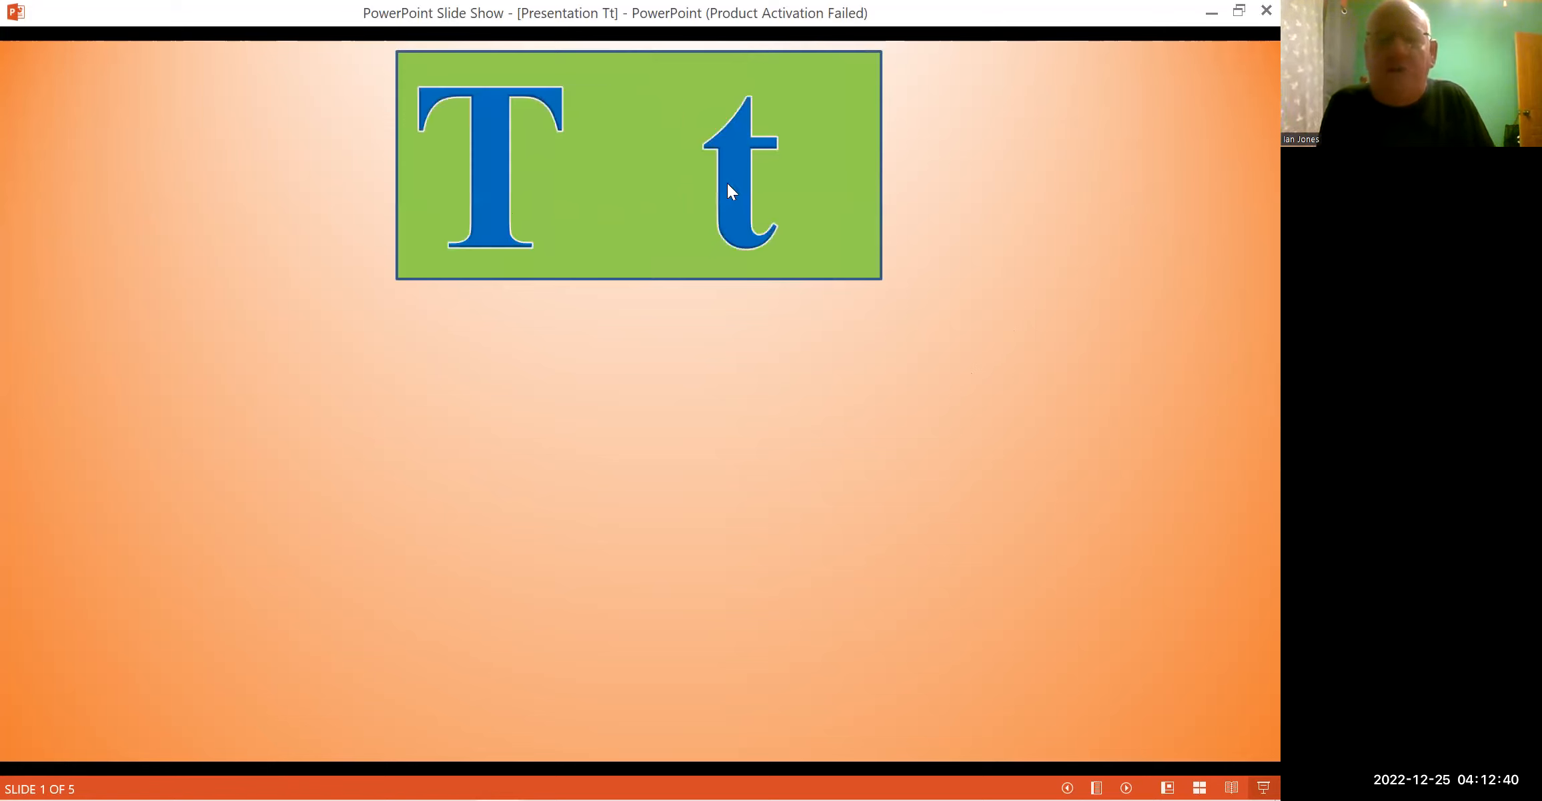
{"action": "mouse_move", "coordinate": [727, 199]}
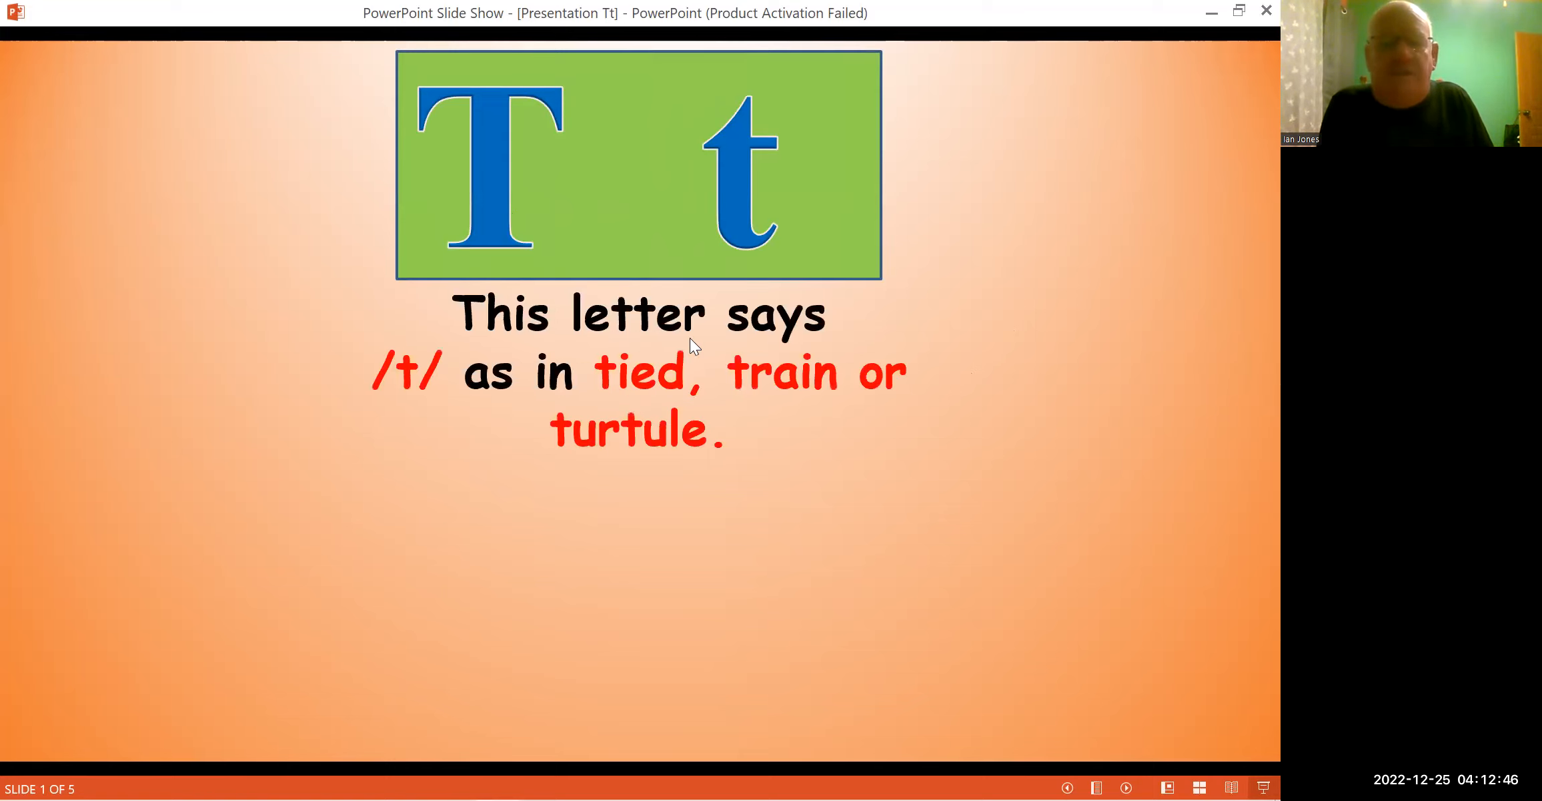
{"action": "mouse_move", "coordinate": [519, 389]}
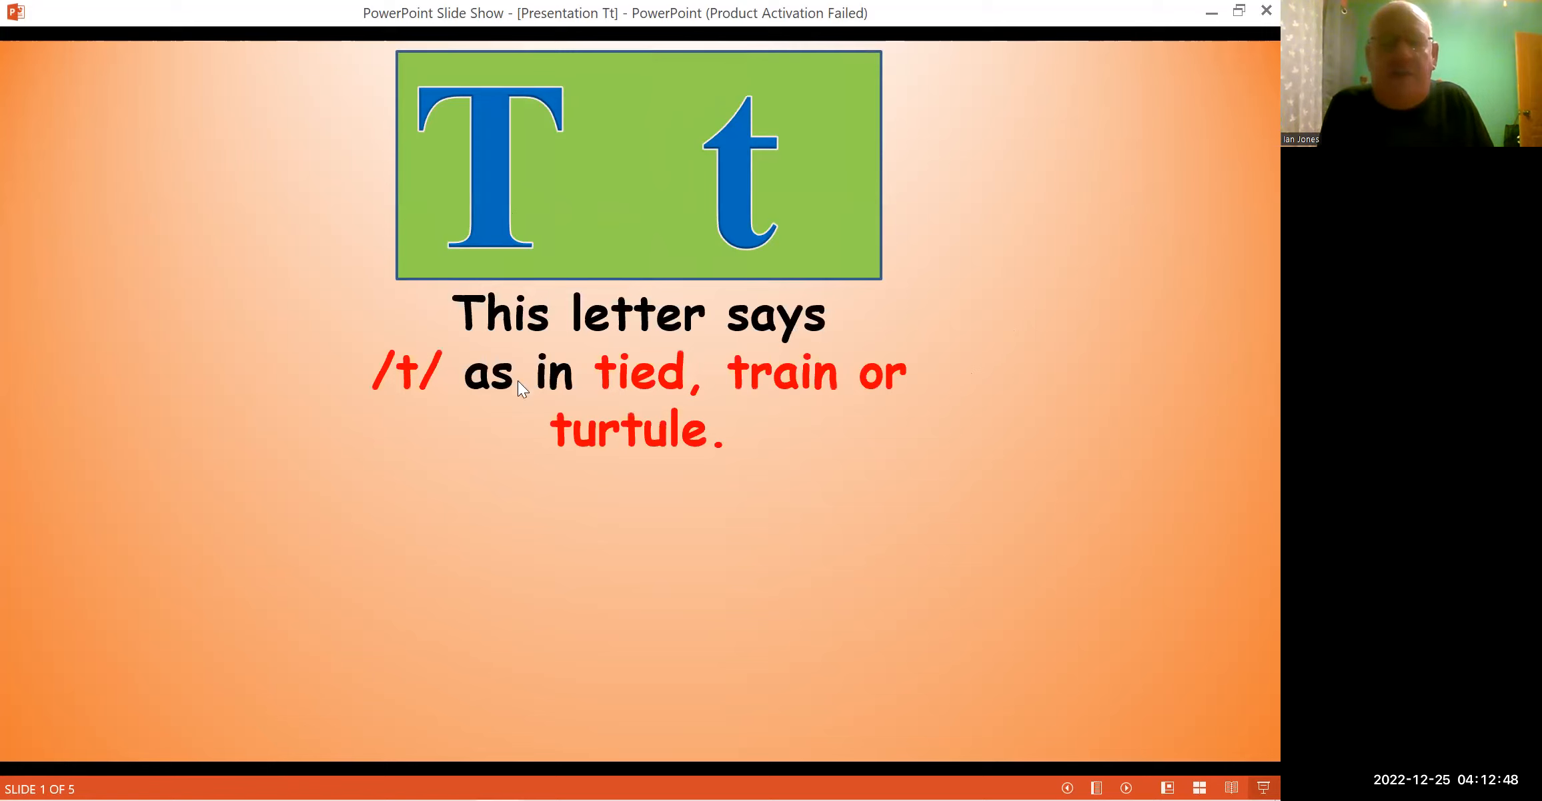
{"action": "mouse_move", "coordinate": [697, 391]}
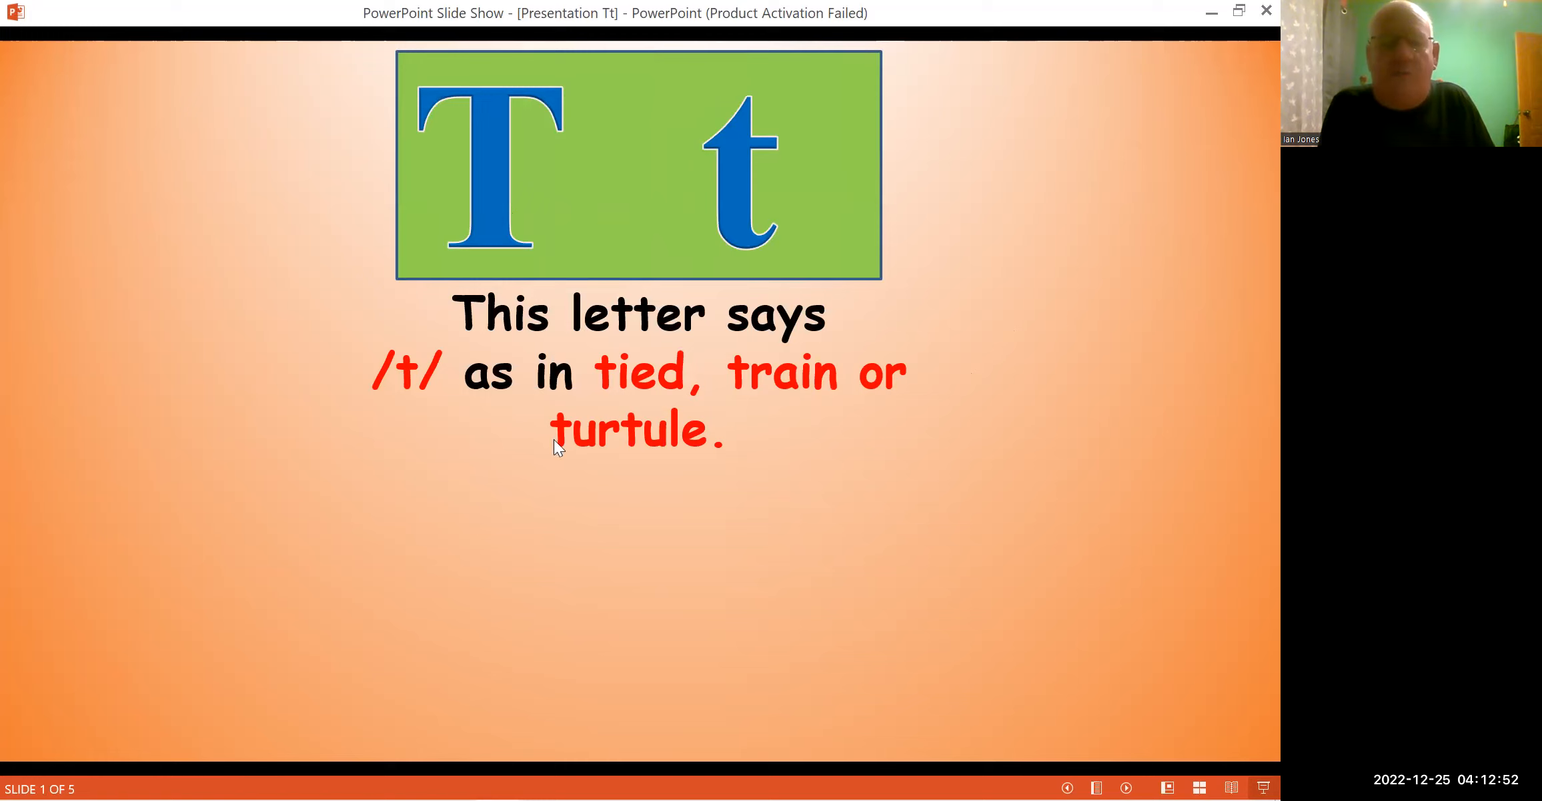
{"action": "mouse_move", "coordinate": [647, 470]}
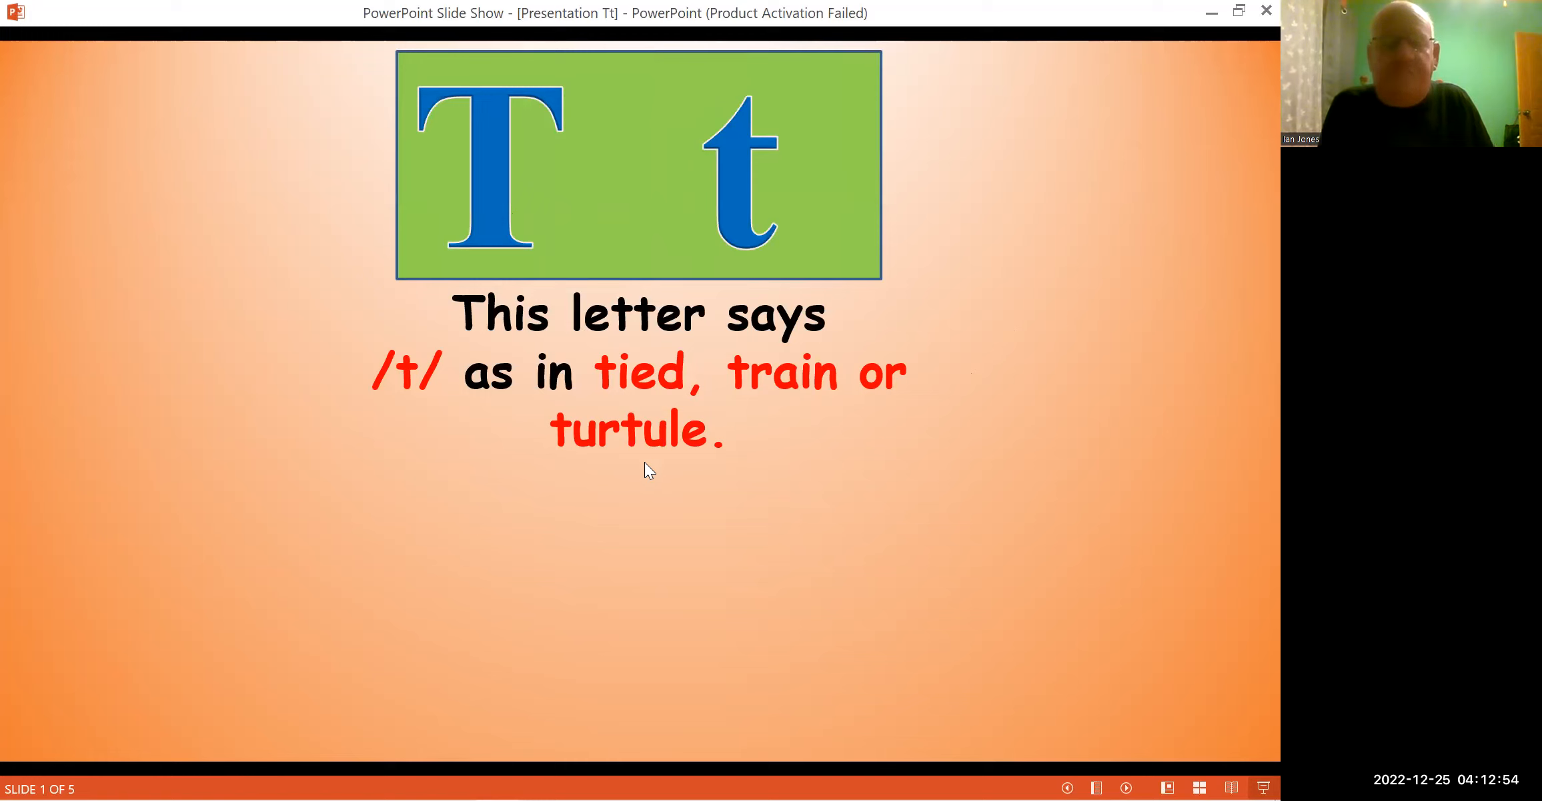
{"action": "mouse_move", "coordinate": [496, 427]}
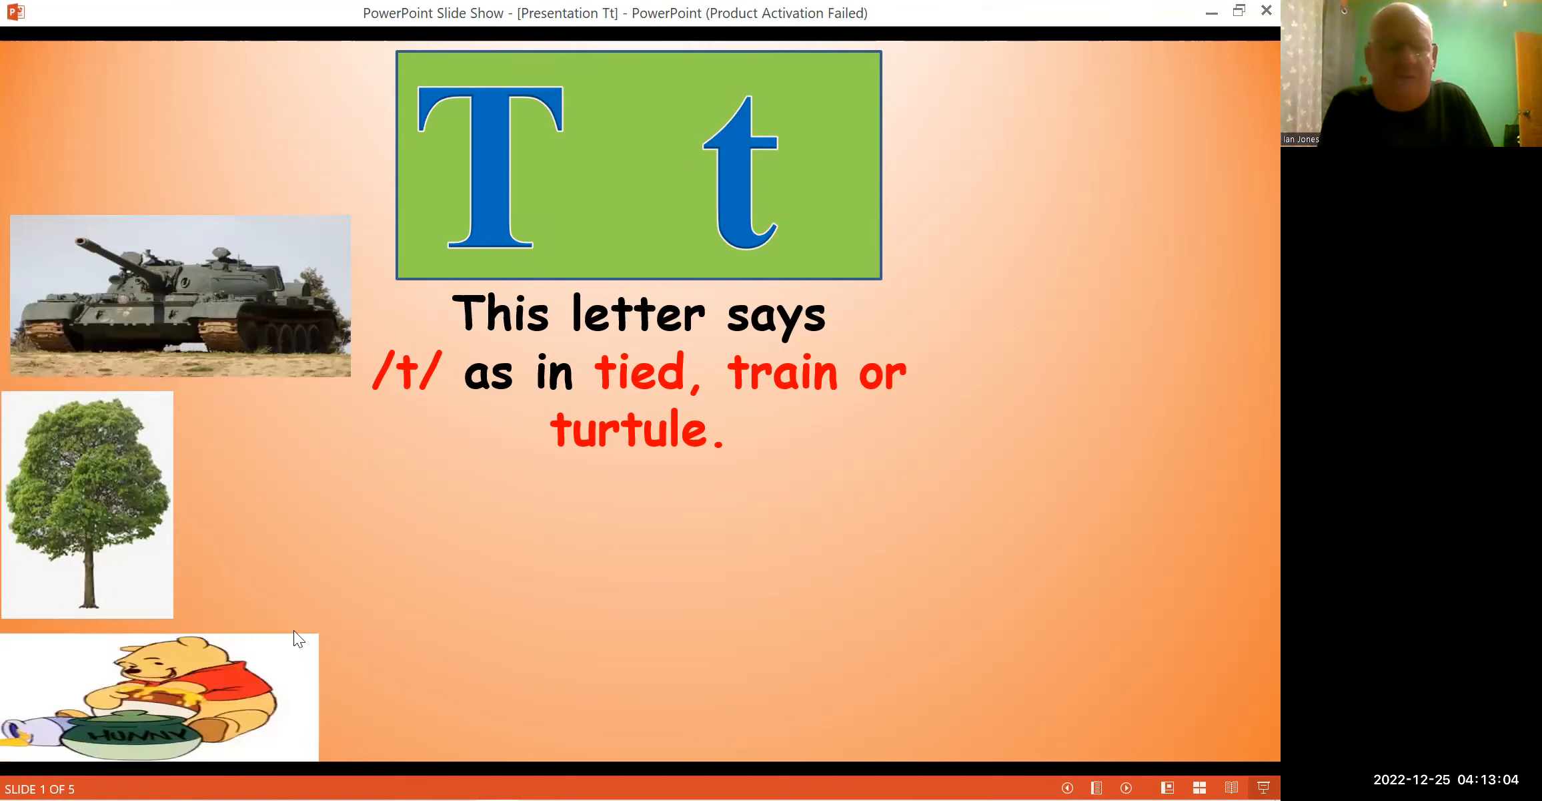
{"action": "mouse_move", "coordinate": [538, 587]}
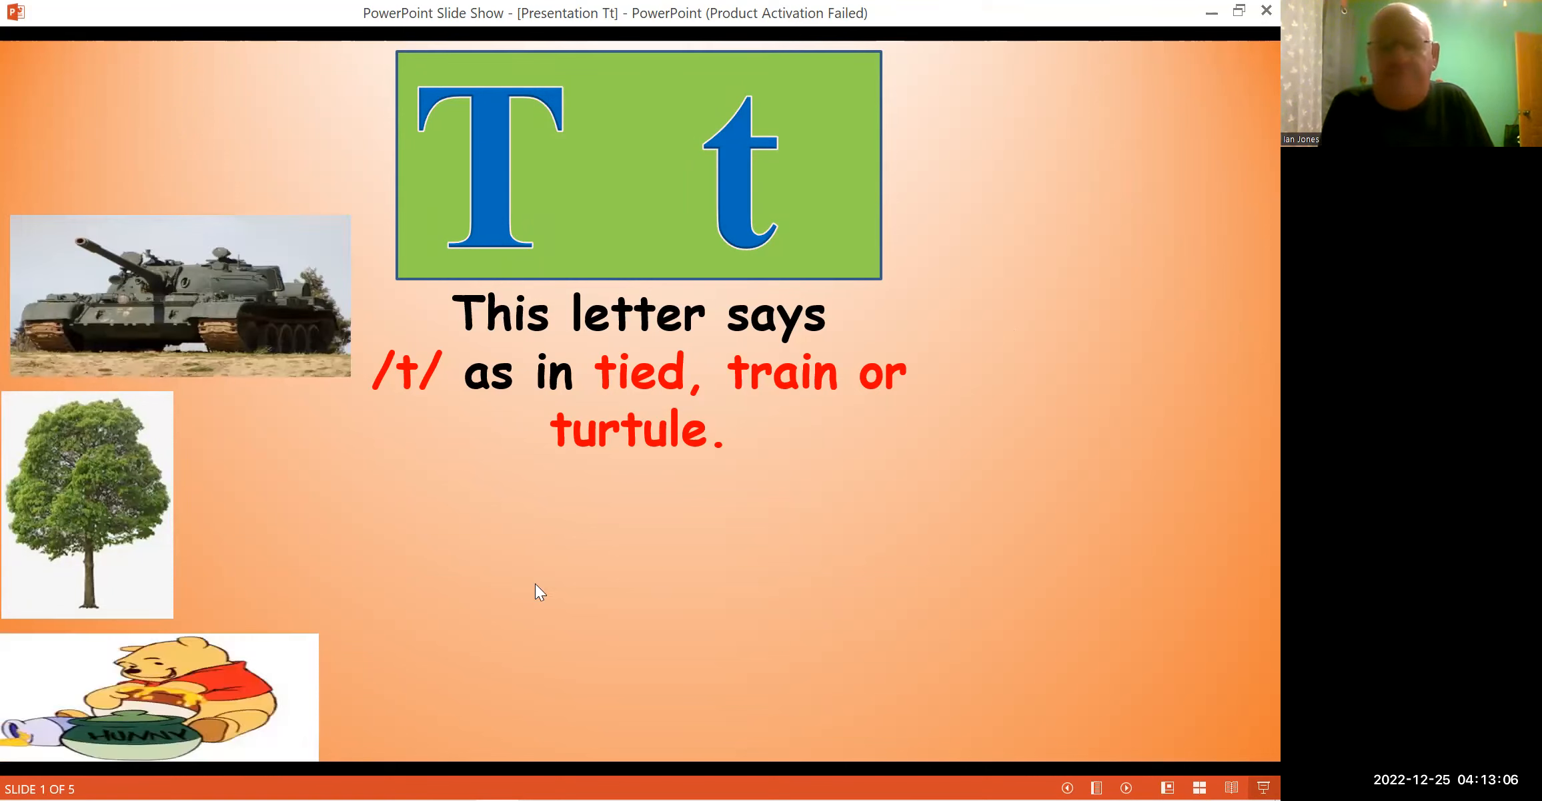
{"action": "mouse_move", "coordinate": [588, 583]}
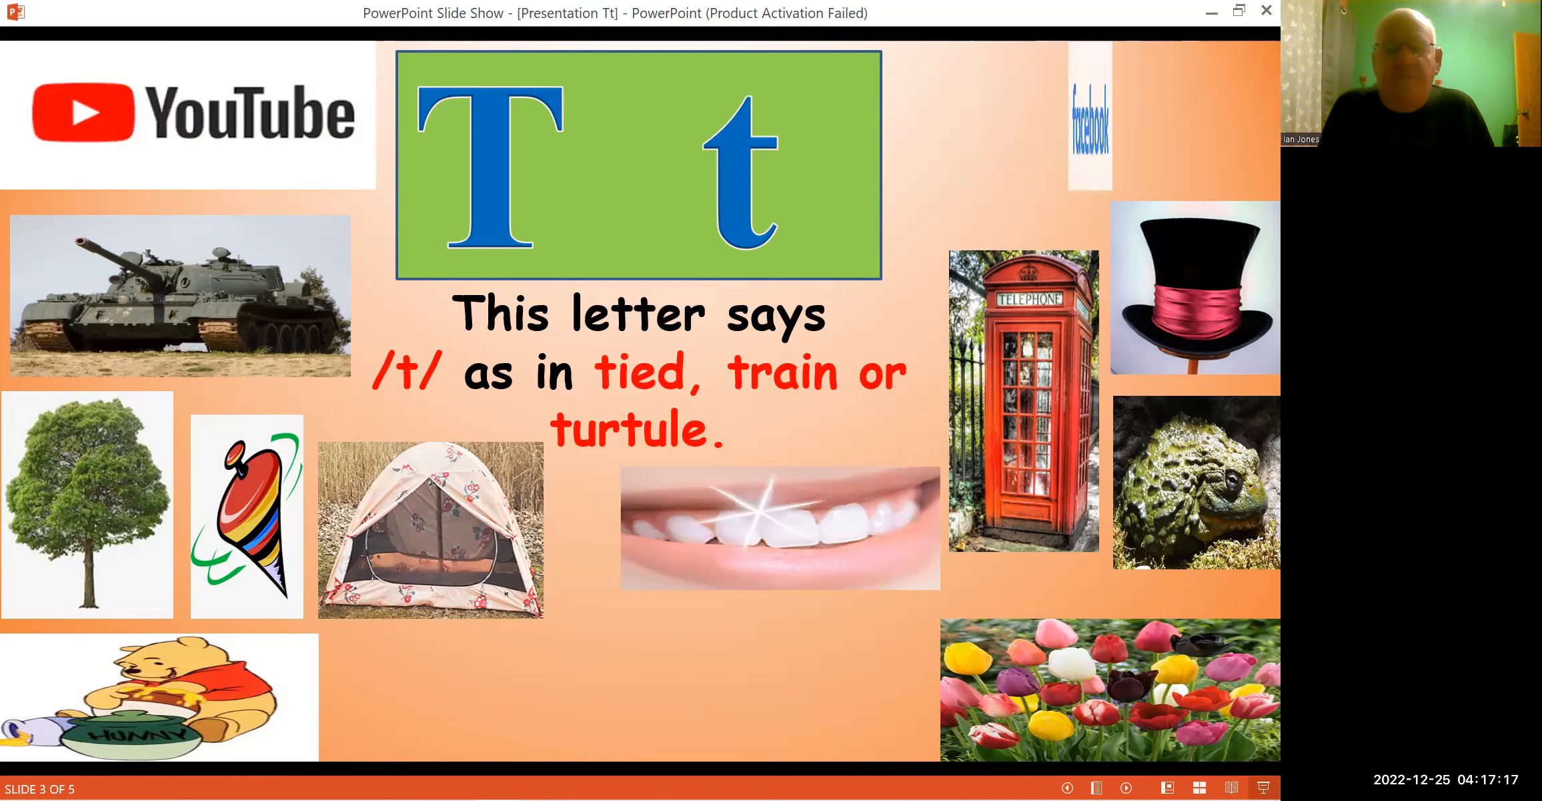
- Advance the slideshow to slide 4, showing "Teddy telephoned for a taxi."
{"action": "key", "text": "Right"}
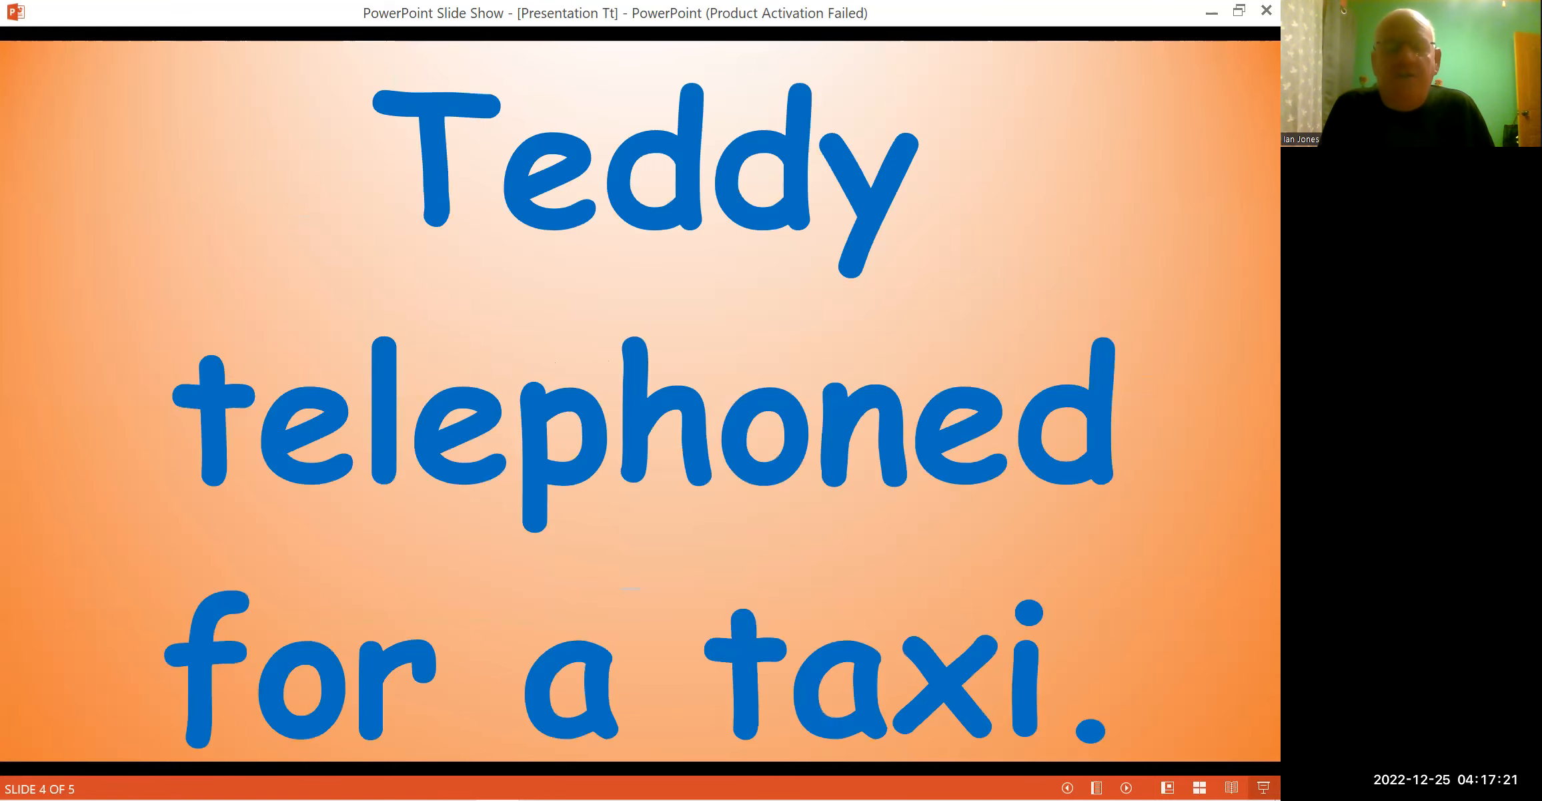